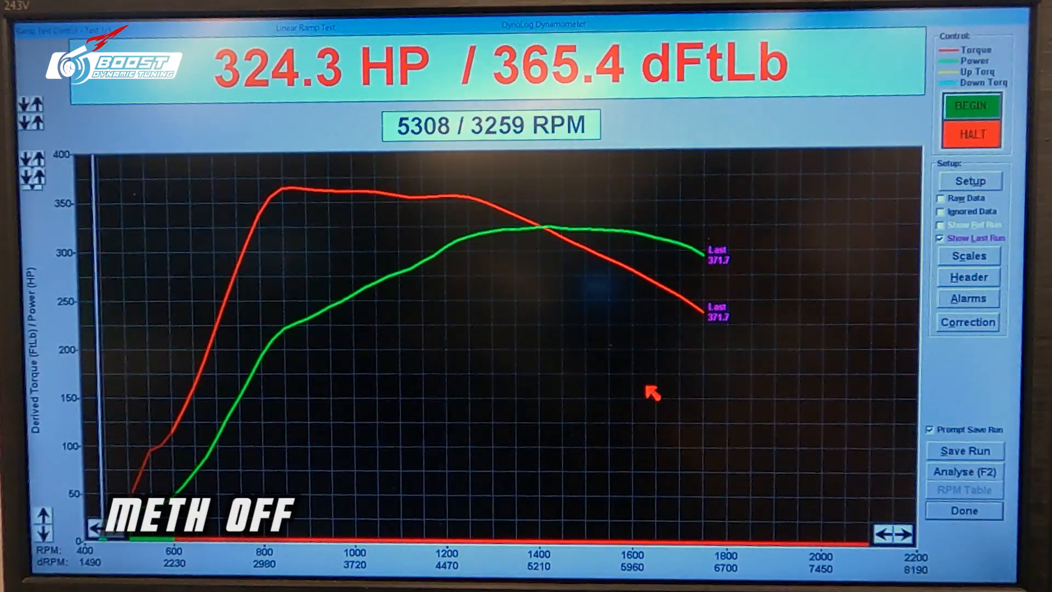
Run the methanol-on dyno pulls, the latest reading 326.6 HP and 375.5 dFtLb.
{"action": "left_click", "coordinate": [970, 106]}
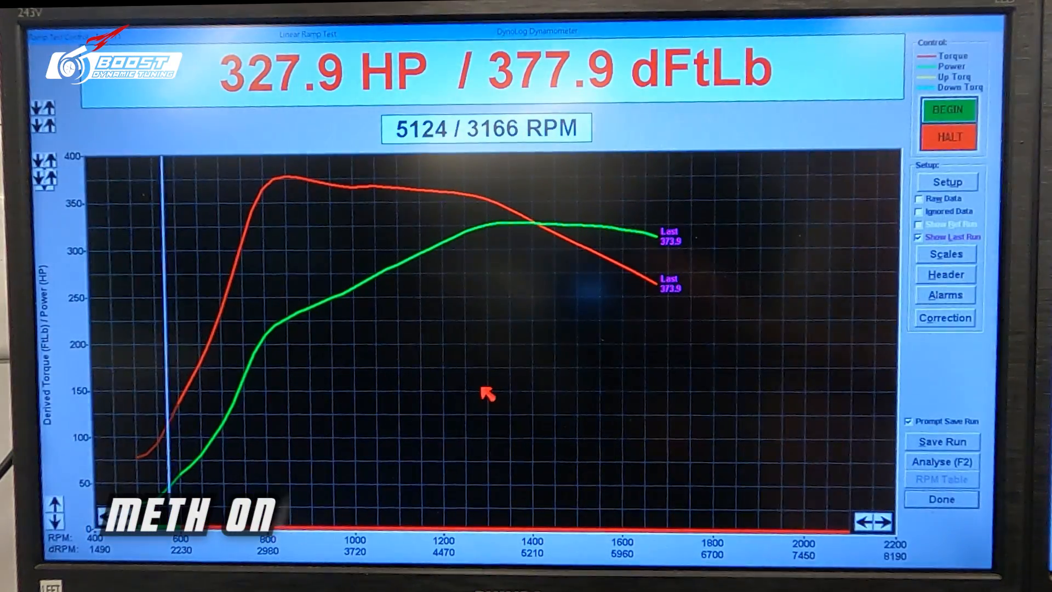
{"action": "left_click", "coordinate": [948, 110]}
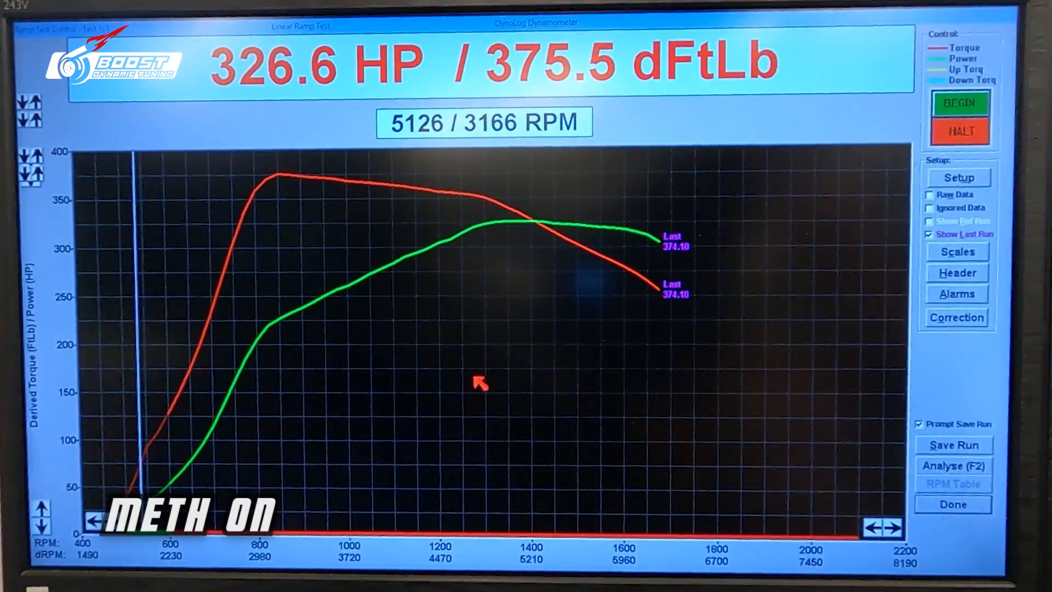
{"action": "left_click", "coordinate": [957, 273]}
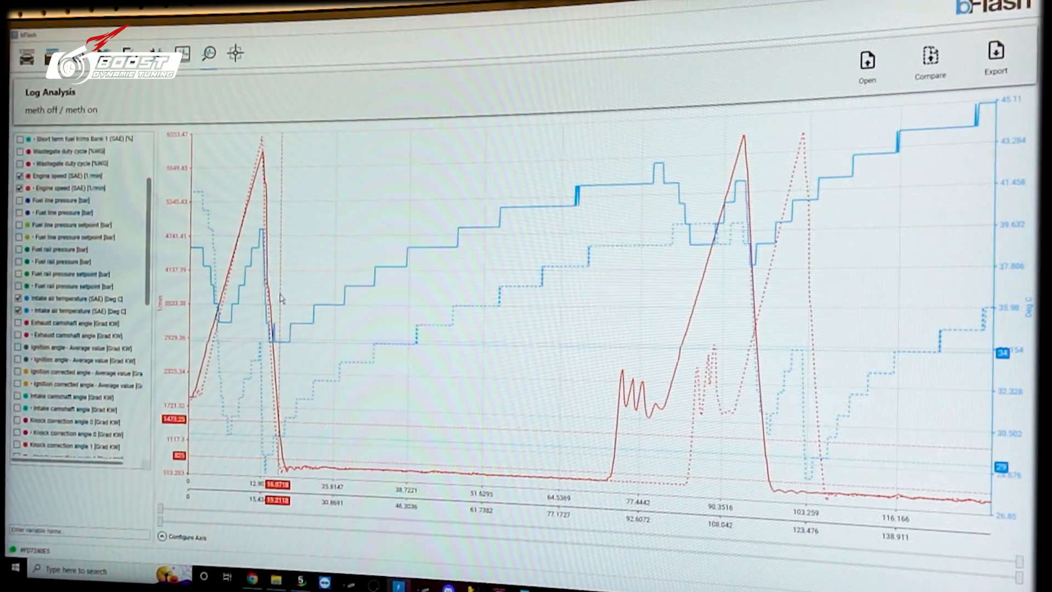
{"action": "mouse_move", "coordinate": [284, 302]}
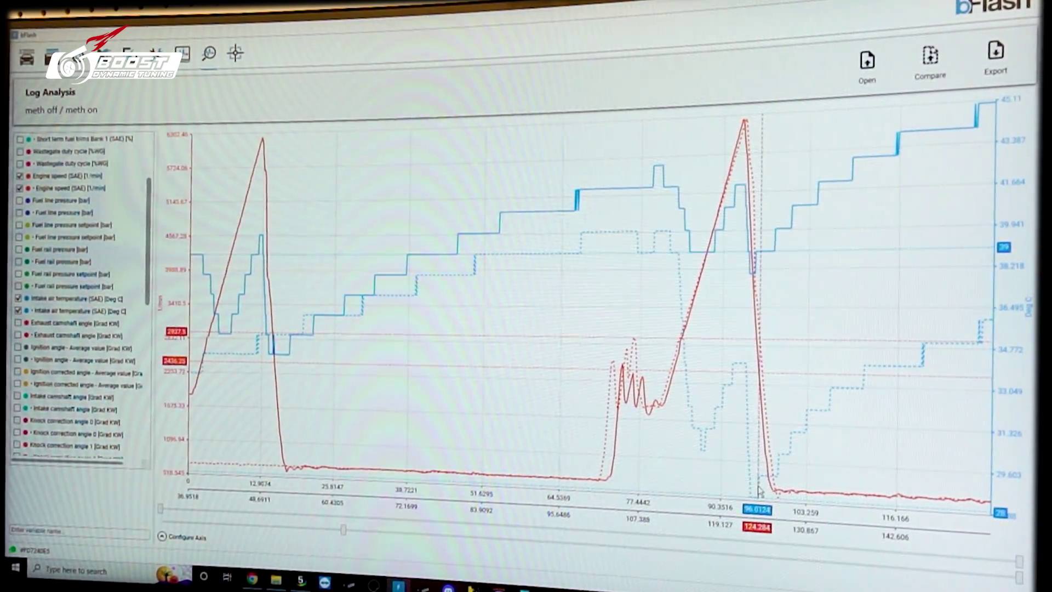
{"action": "mouse_move", "coordinate": [661, 177]}
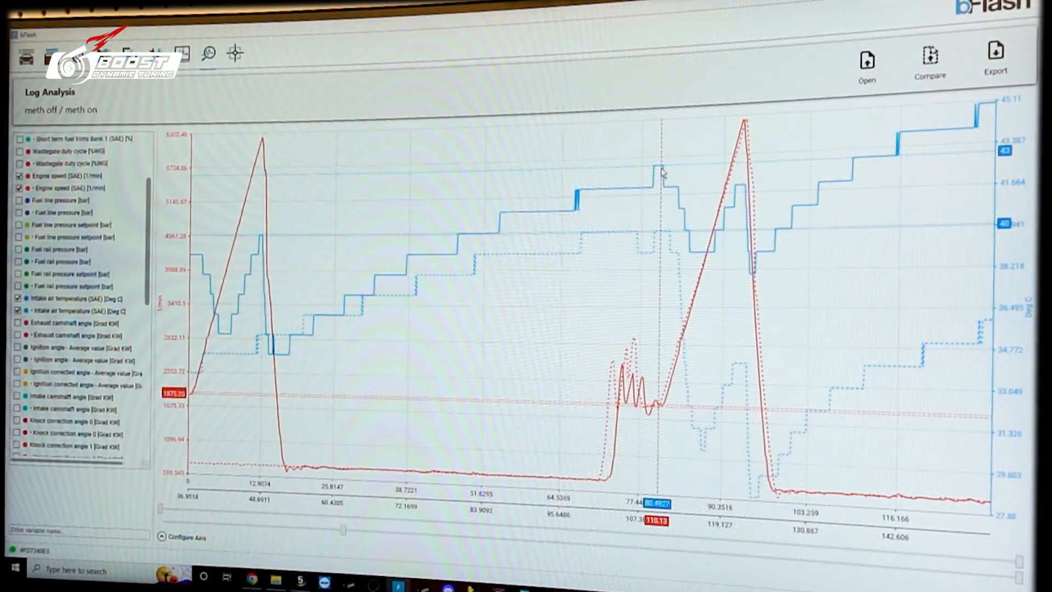
{"action": "mouse_move", "coordinate": [758, 252]}
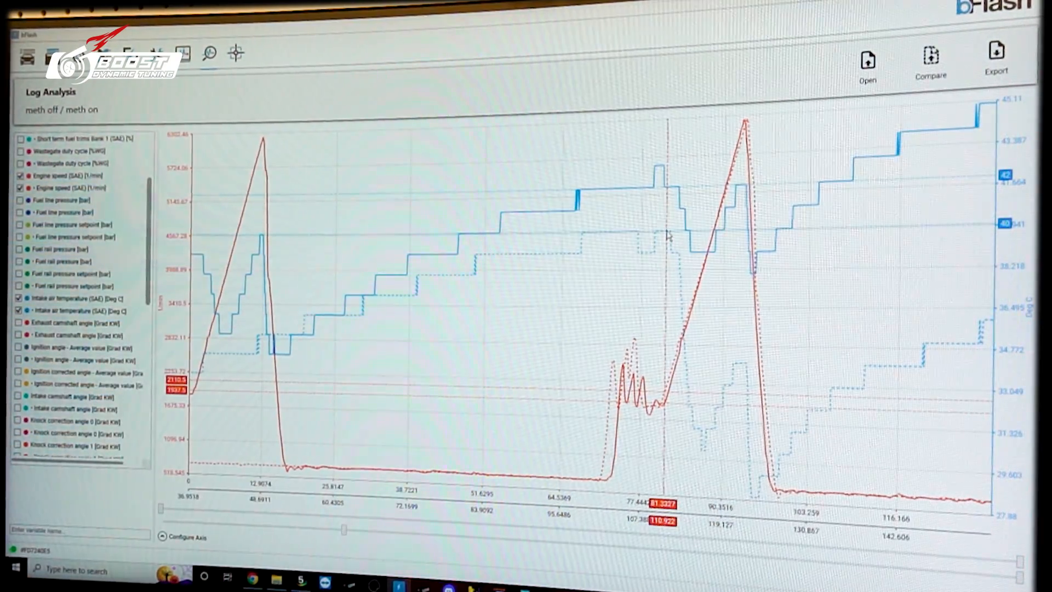
{"action": "mouse_move", "coordinate": [758, 482]}
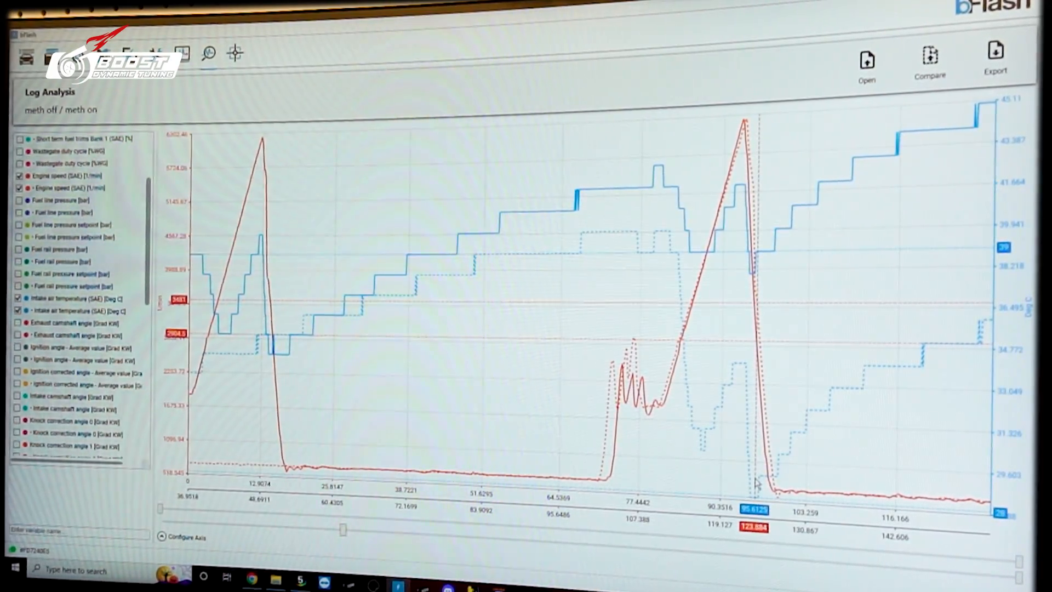
{"action": "mouse_move", "coordinate": [794, 228]}
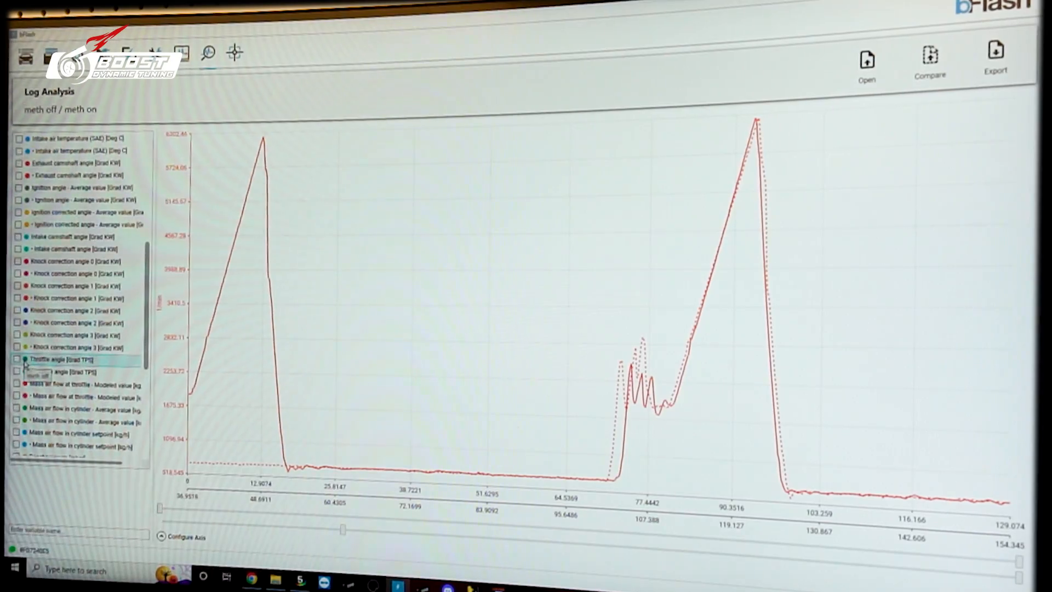
Hide the Intake air temperature (SAE) traces, leaving only the engine-speed curves.
{"action": "left_click", "coordinate": [20, 200]}
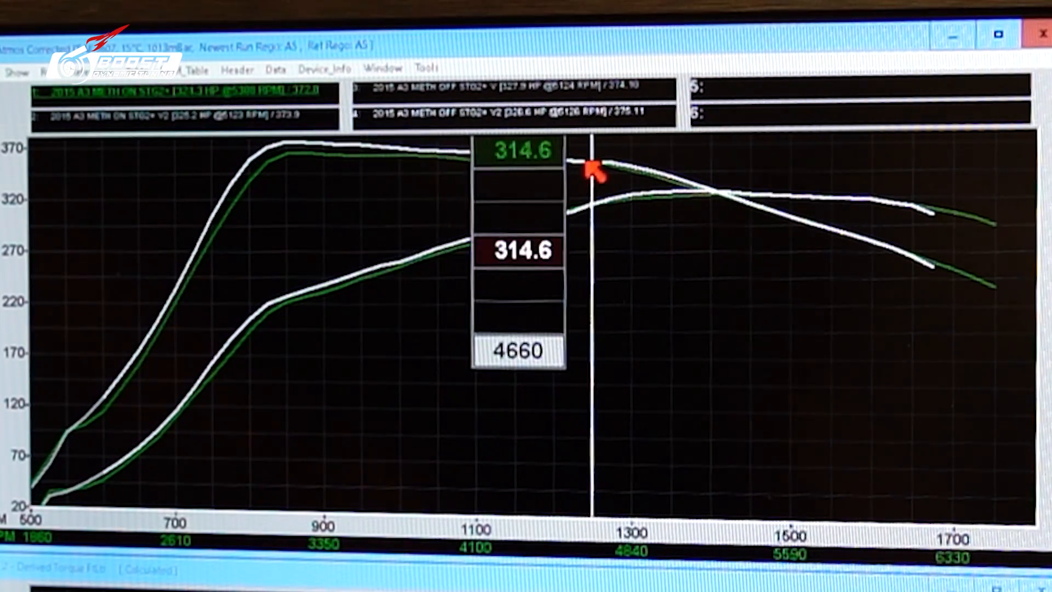
{"action": "mouse_move", "coordinate": [738, 155]}
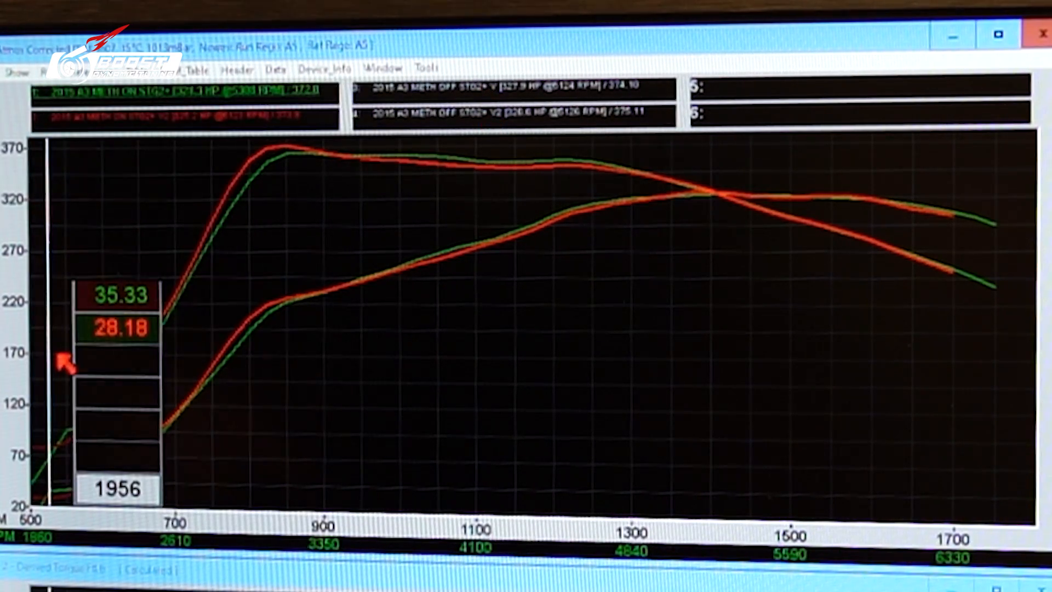
{"action": "mouse_move", "coordinate": [269, 167]}
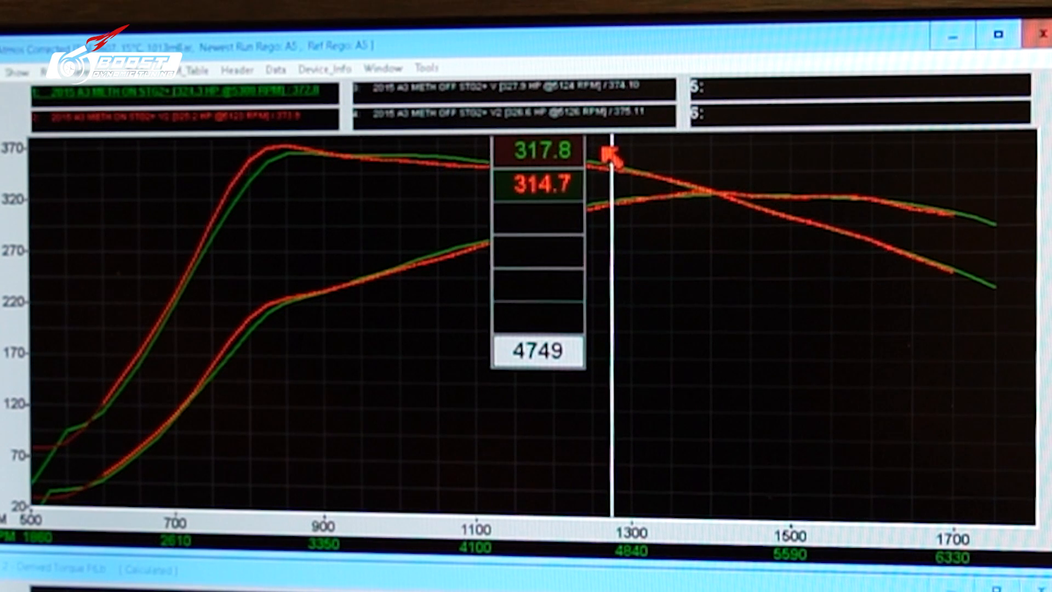
{"action": "mouse_move", "coordinate": [728, 177]}
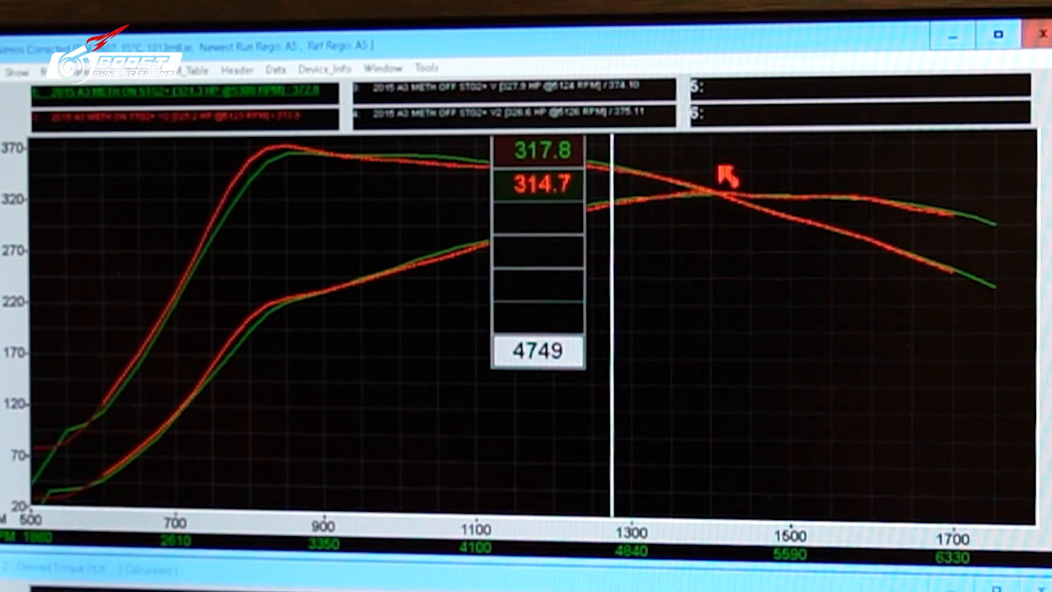